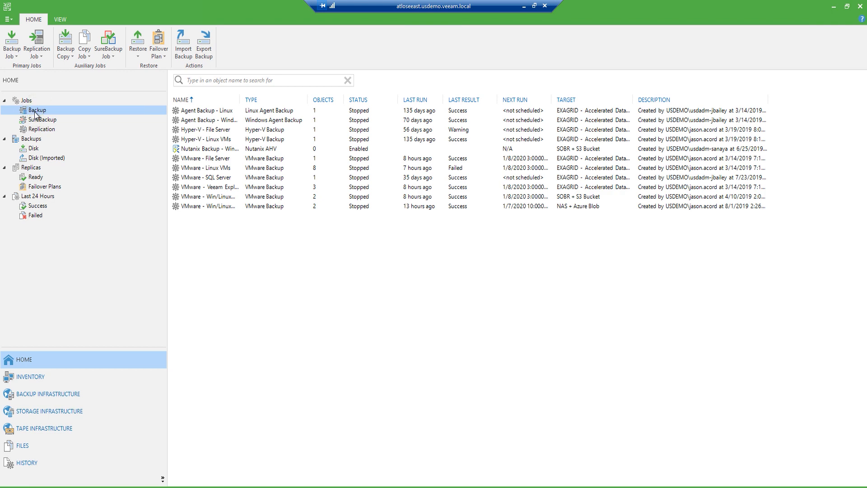
pyautogui.moveTo(40, 117)
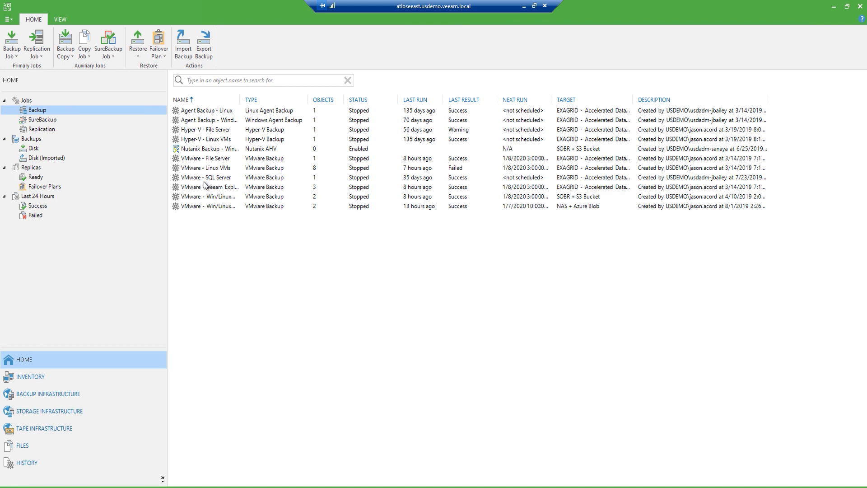
# Step: Select the three-object 'VMware - Veeam Explorers' job to show its last run details: three VMs succeeded
pyautogui.click(207, 187)
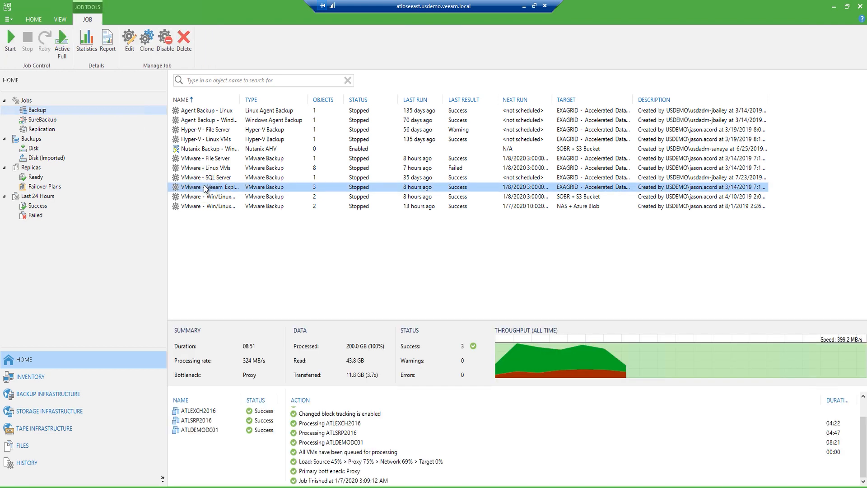
pyautogui.moveTo(277, 437)
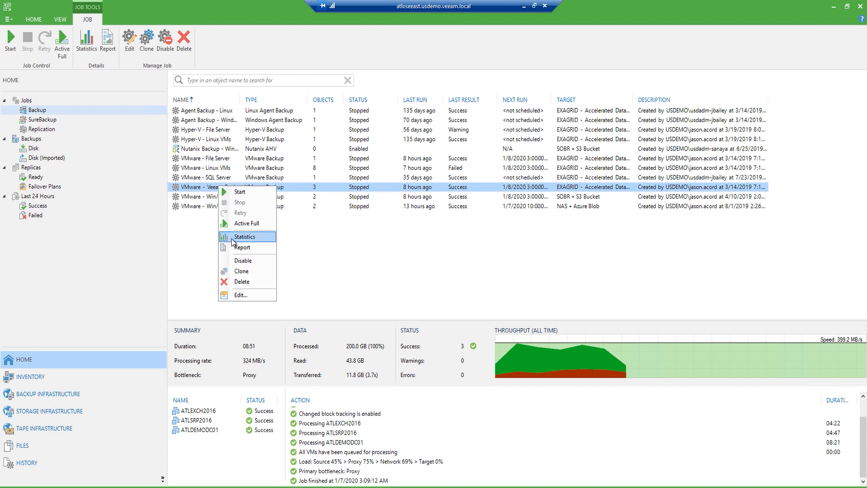
# Step: Bring up the session statistics window showing 100% progress and all three VMs succeeded
pyautogui.click(245, 236)
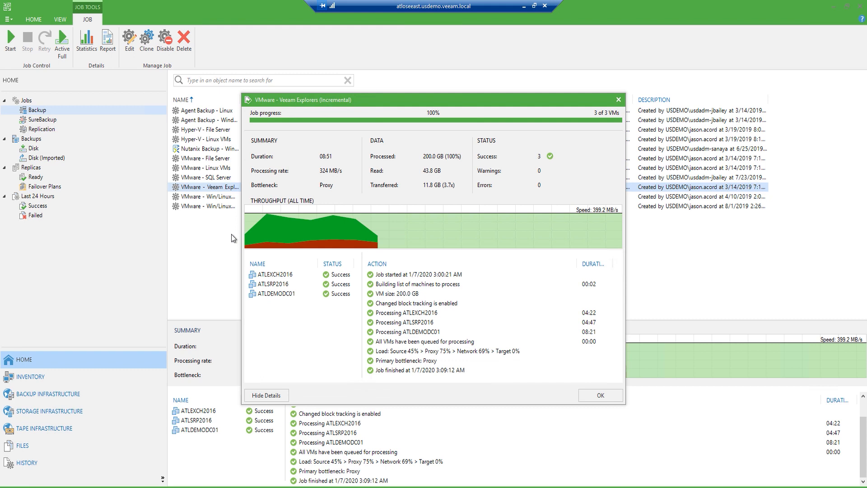
pyautogui.moveTo(292, 117)
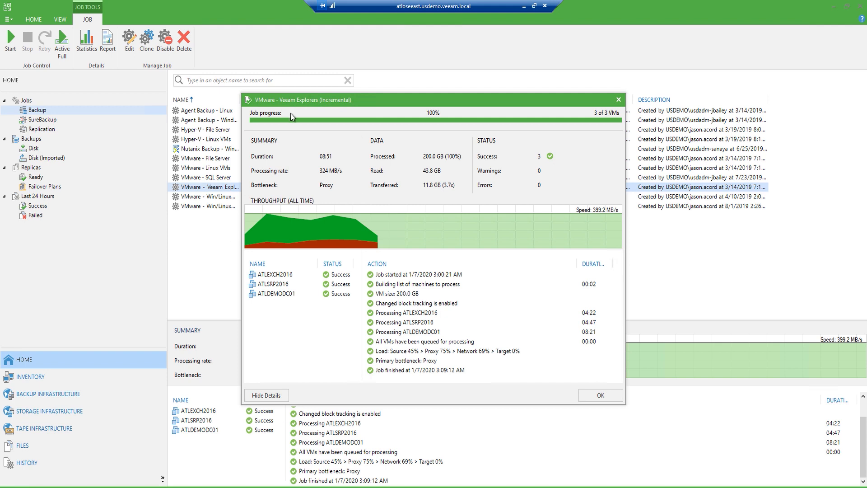
pyautogui.moveTo(299, 120)
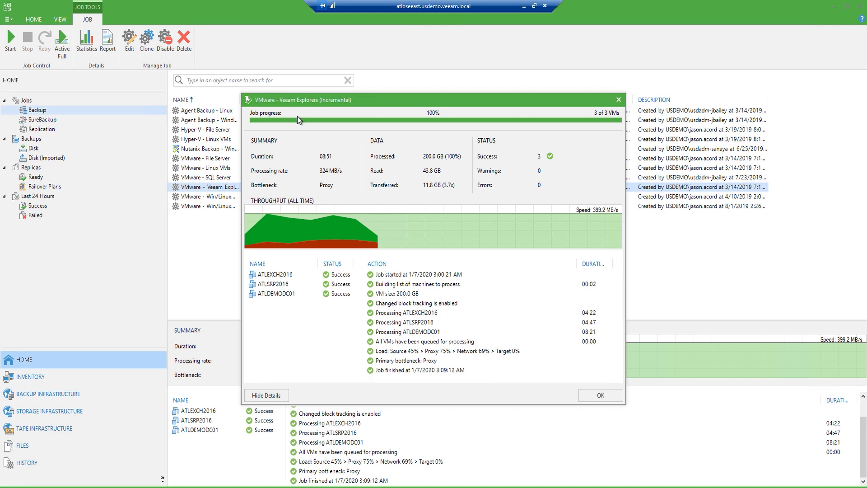
pyautogui.moveTo(299, 122)
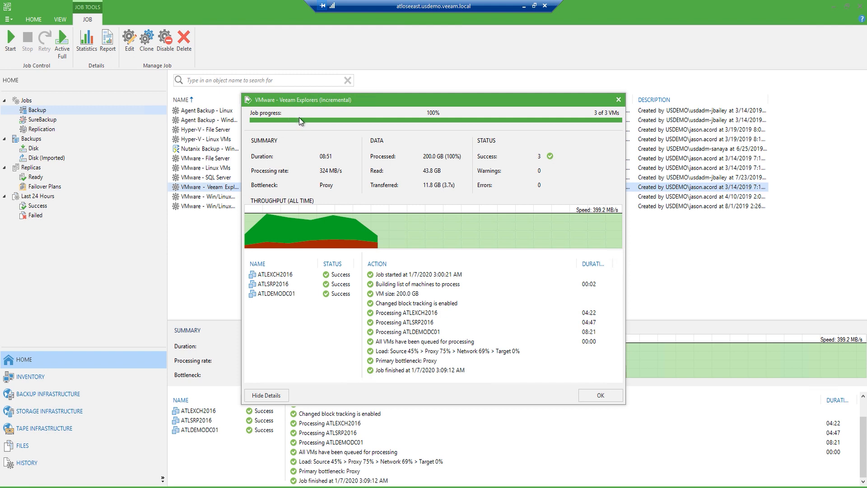
pyautogui.moveTo(308, 146)
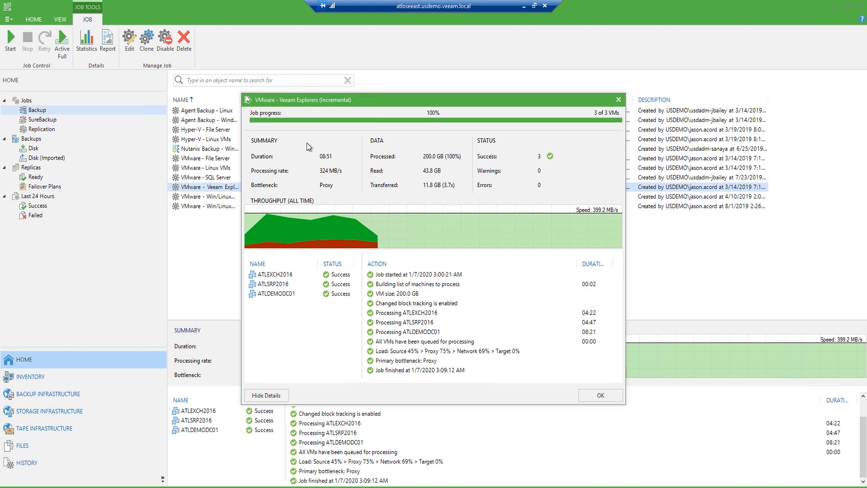
pyautogui.moveTo(308, 147)
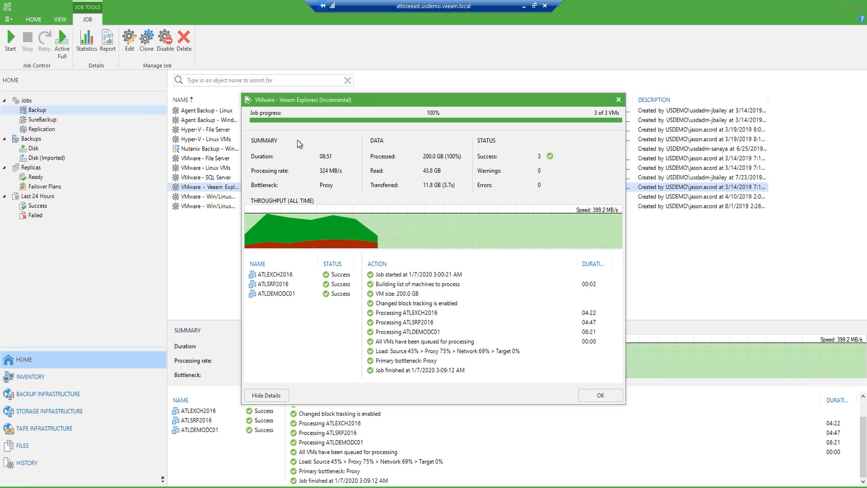
pyautogui.moveTo(323, 167)
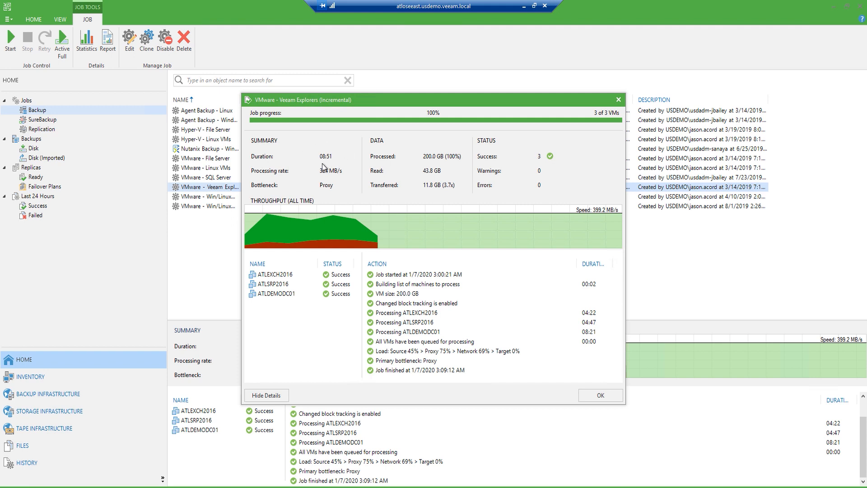
pyautogui.moveTo(312, 180)
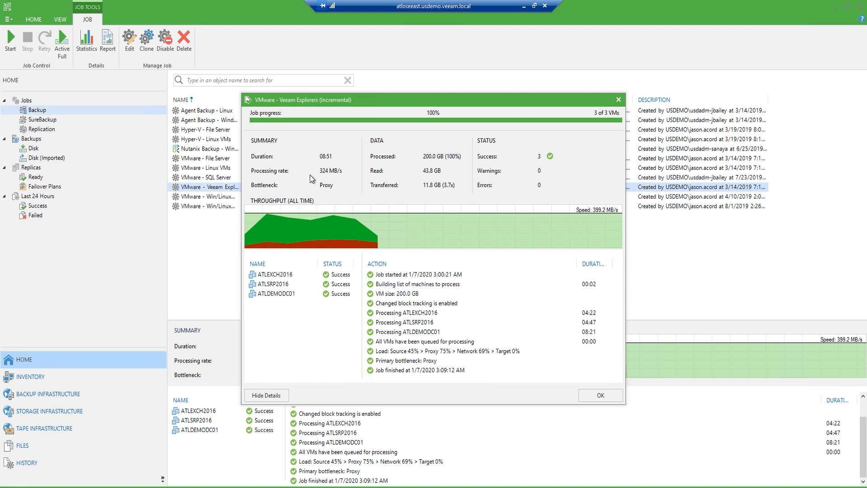
pyautogui.moveTo(314, 158)
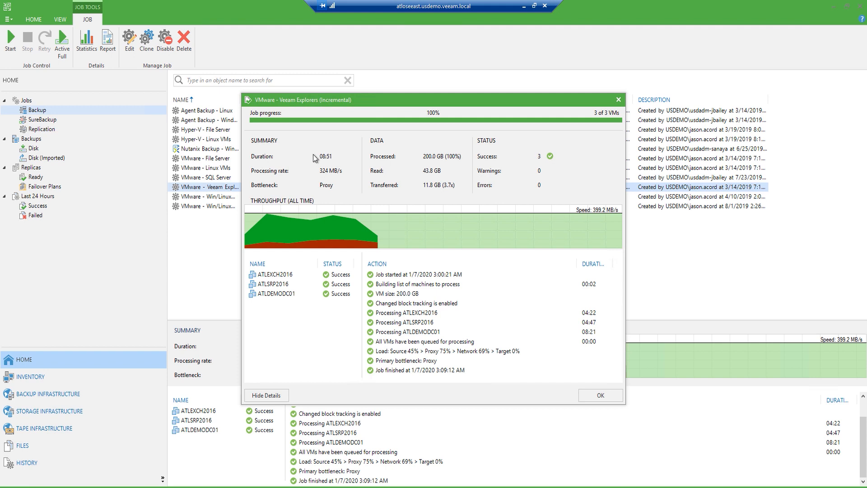
pyautogui.moveTo(314, 157)
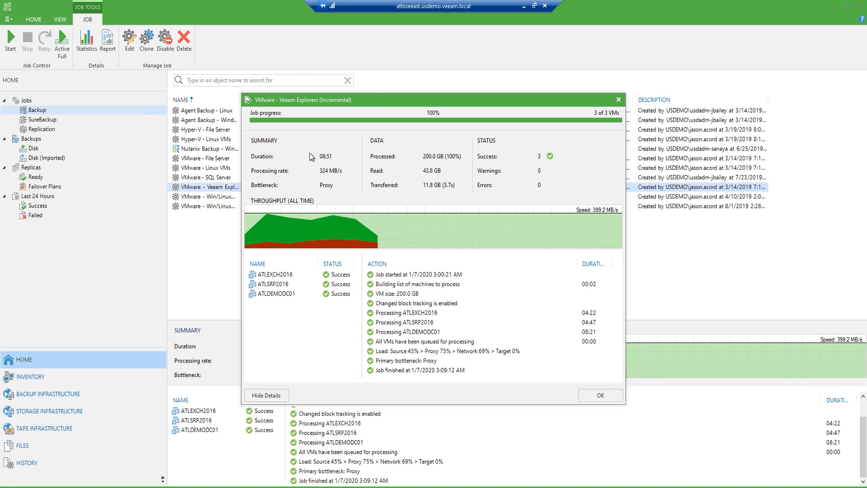
pyautogui.moveTo(302, 163)
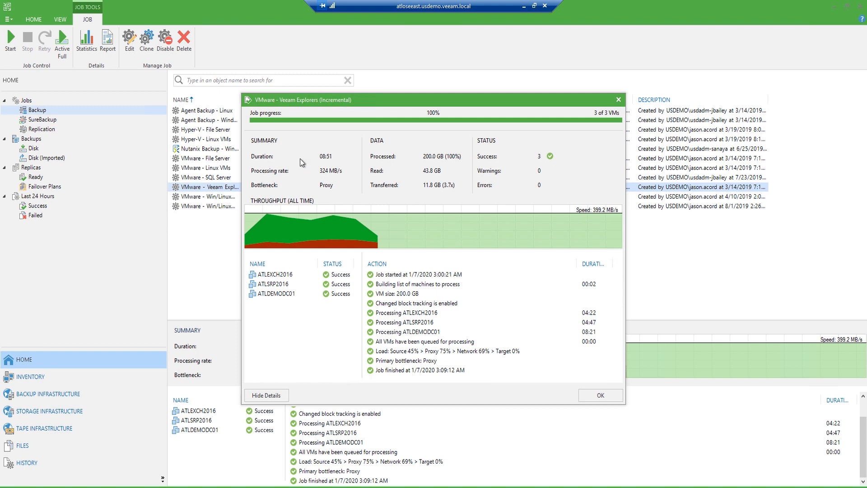
pyautogui.moveTo(282, 187)
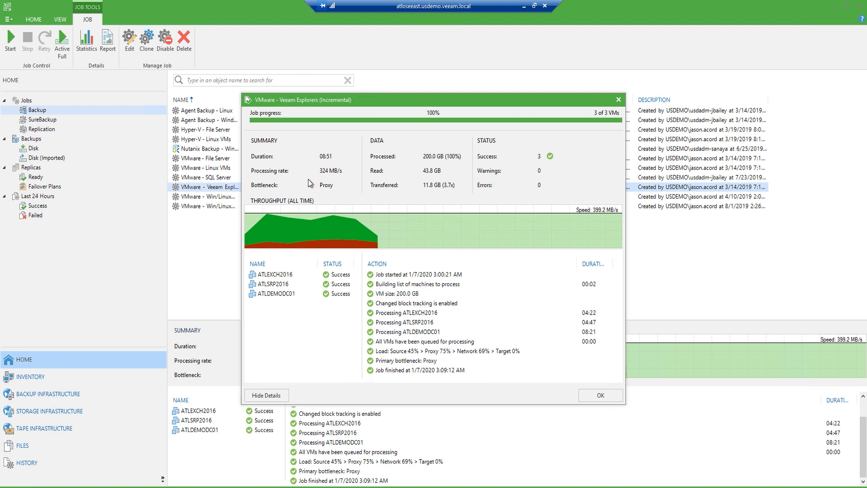
pyautogui.moveTo(400, 146)
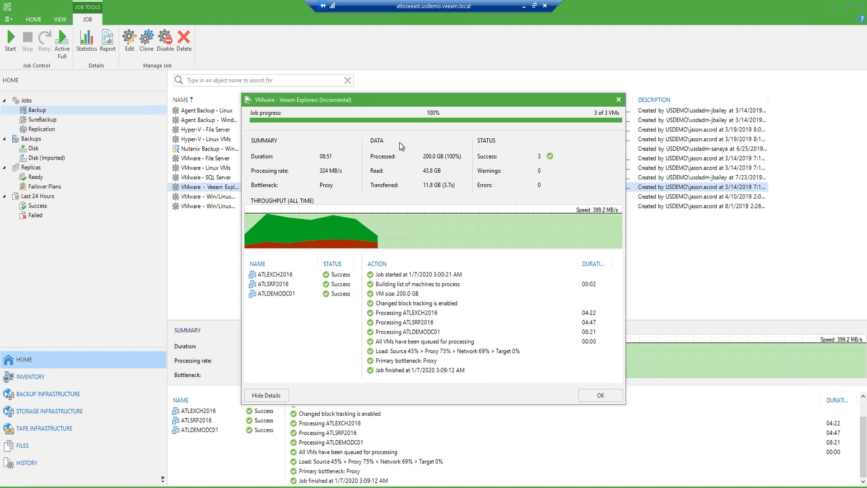
pyautogui.moveTo(396, 165)
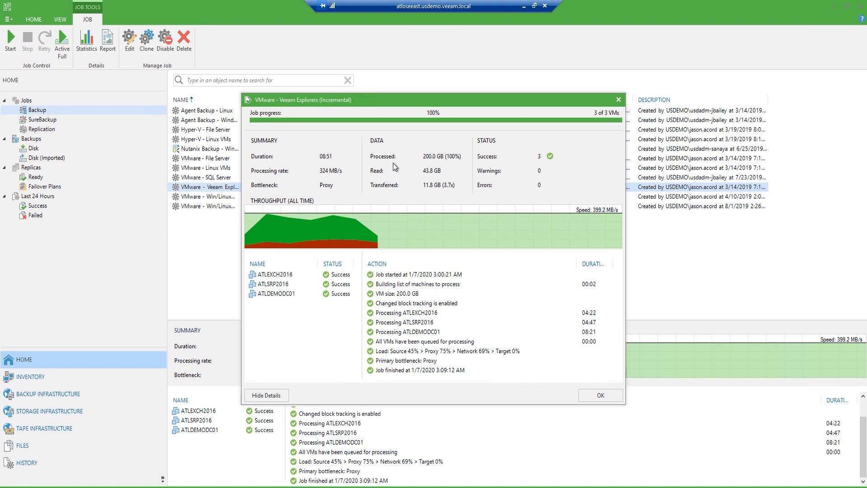
pyautogui.moveTo(393, 168)
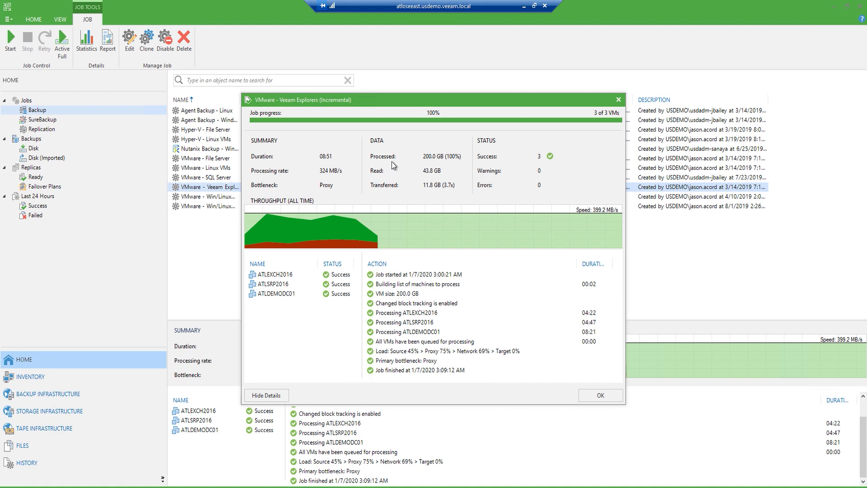
pyautogui.moveTo(391, 170)
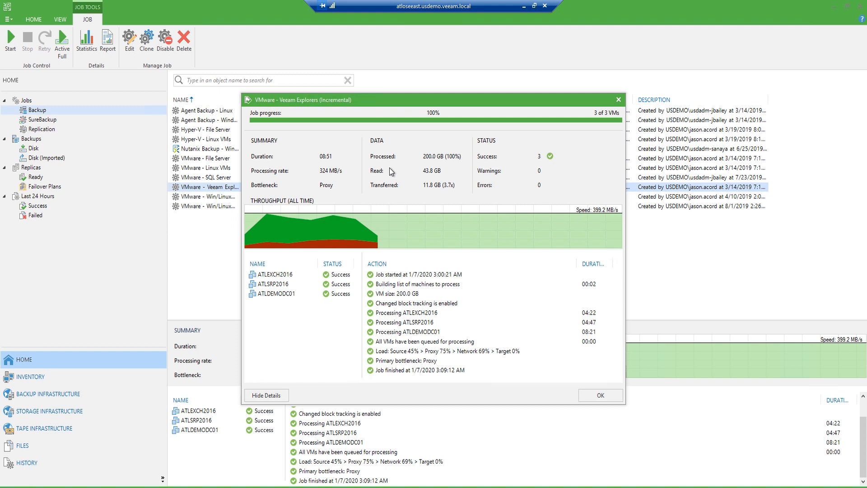
pyautogui.moveTo(416, 174)
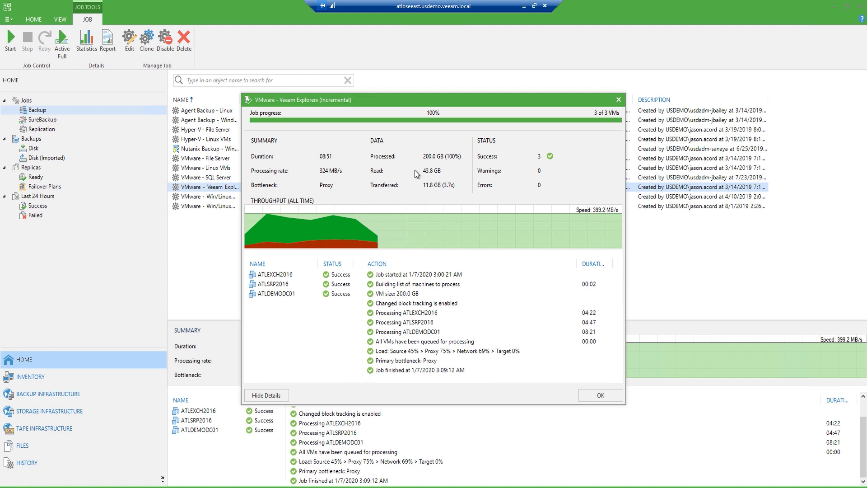
pyautogui.moveTo(411, 194)
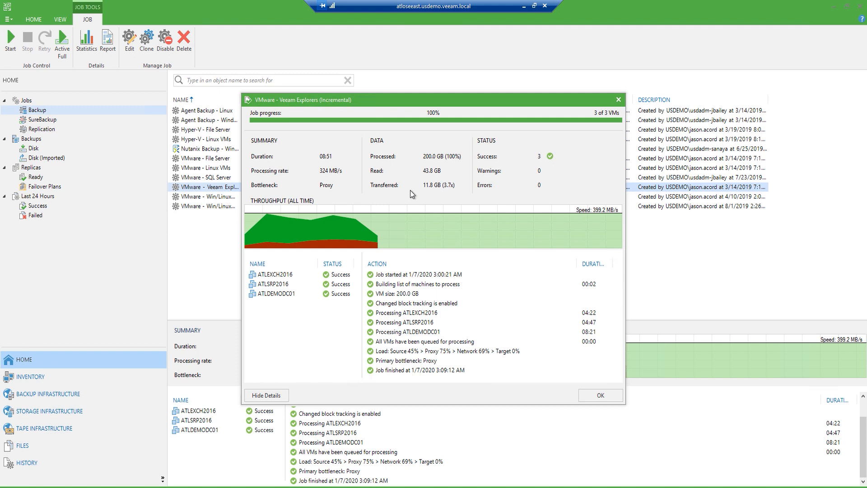
pyautogui.moveTo(412, 193)
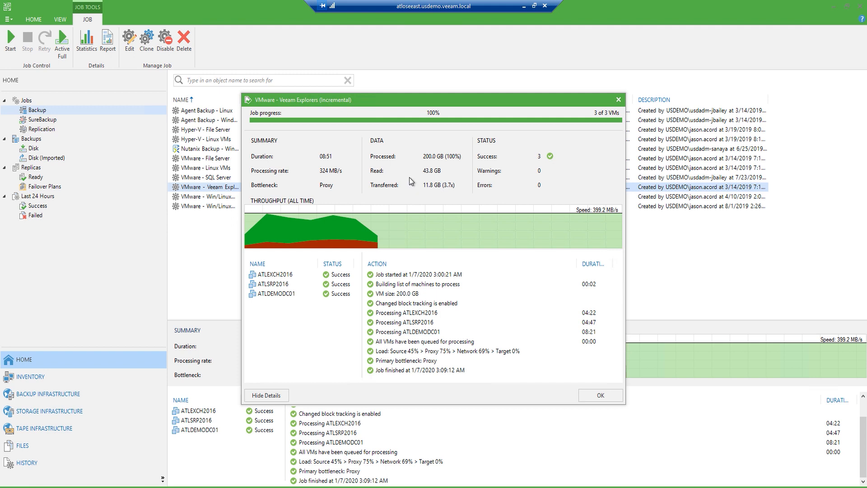
pyautogui.moveTo(470, 180)
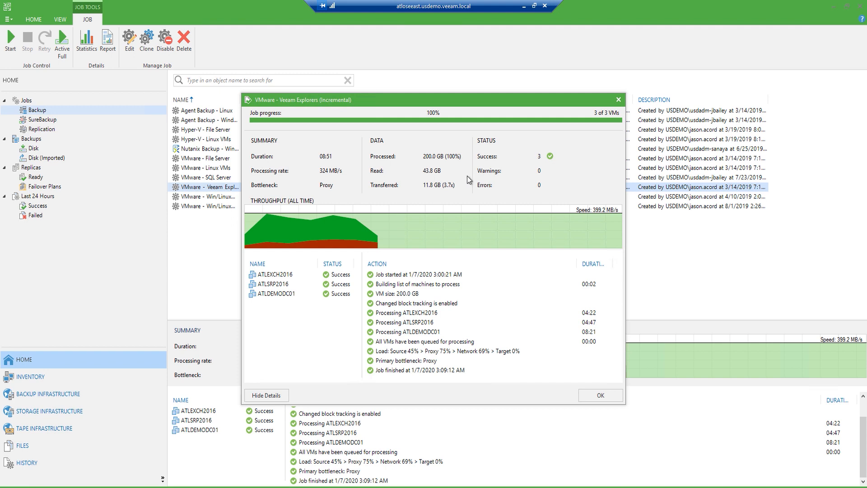
pyautogui.moveTo(549, 167)
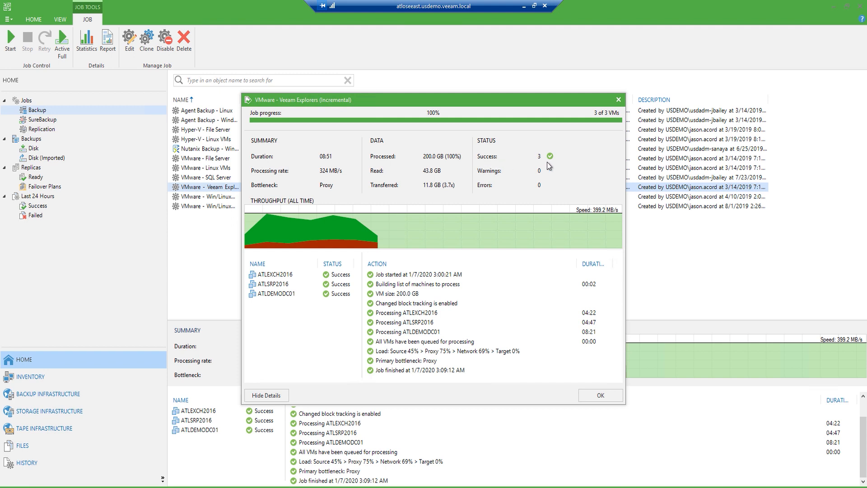
pyautogui.moveTo(526, 181)
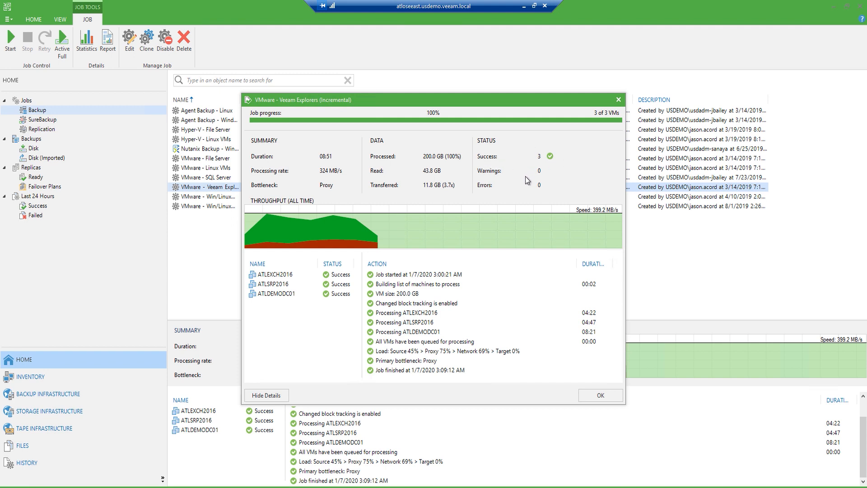
pyautogui.moveTo(546, 190)
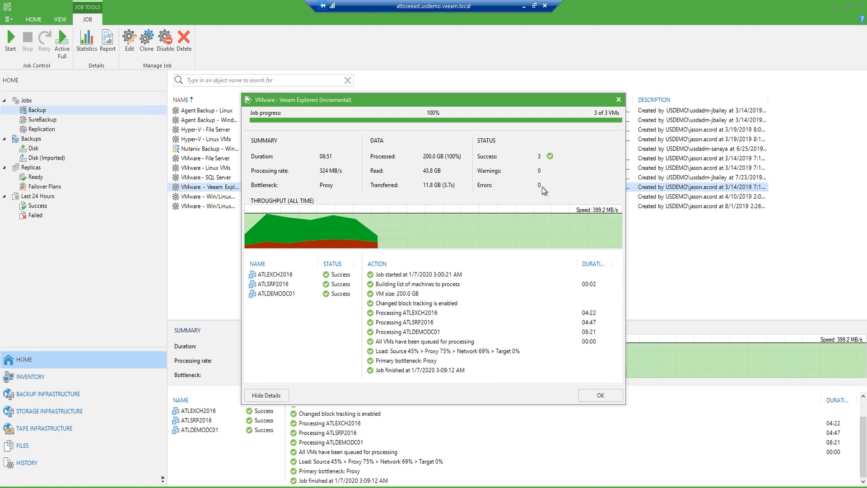
pyautogui.moveTo(469, 266)
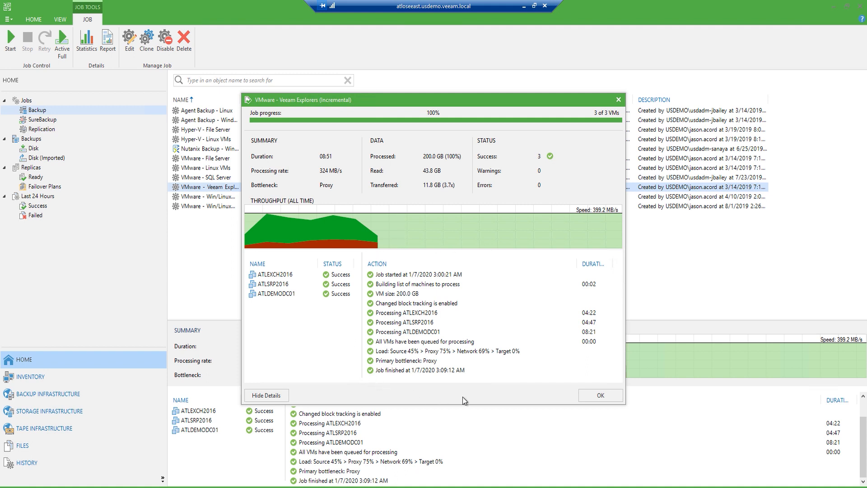
pyautogui.moveTo(578, 358)
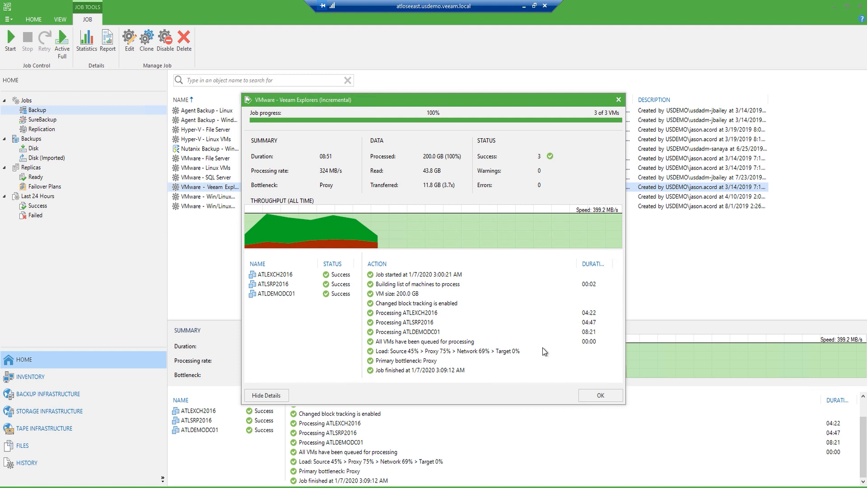
# Step: Select ATLDEMODC01 in the VM list to see its own processing steps from snapshot to config save
pyautogui.click(279, 292)
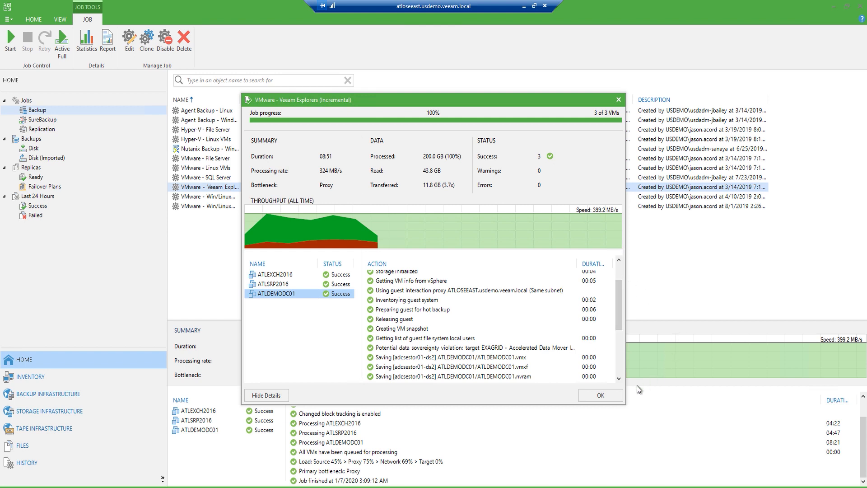
# Step: Close the statistics window and switch to History > Jobs > Backup listing past sessions
pyautogui.click(599, 395)
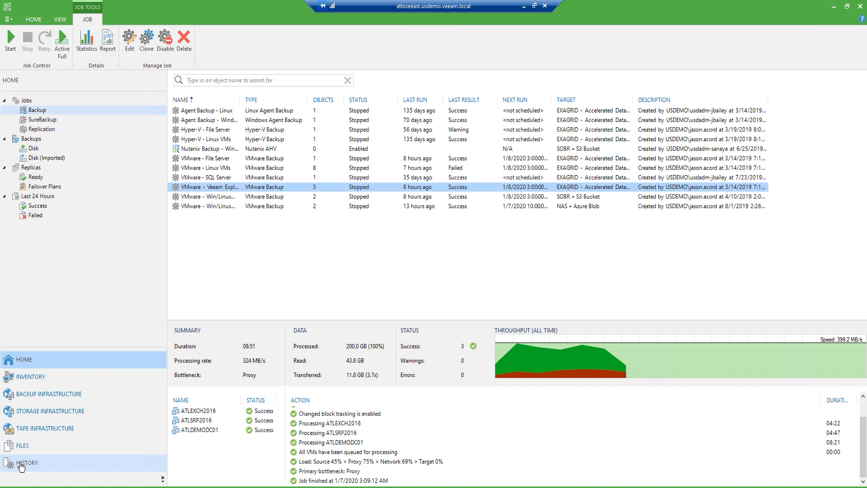
pyautogui.moveTo(115, 462)
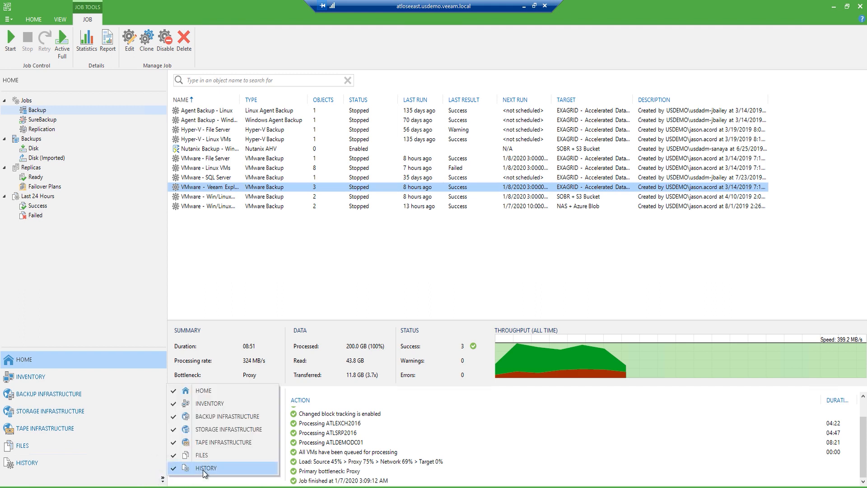
pyautogui.moveTo(209, 468)
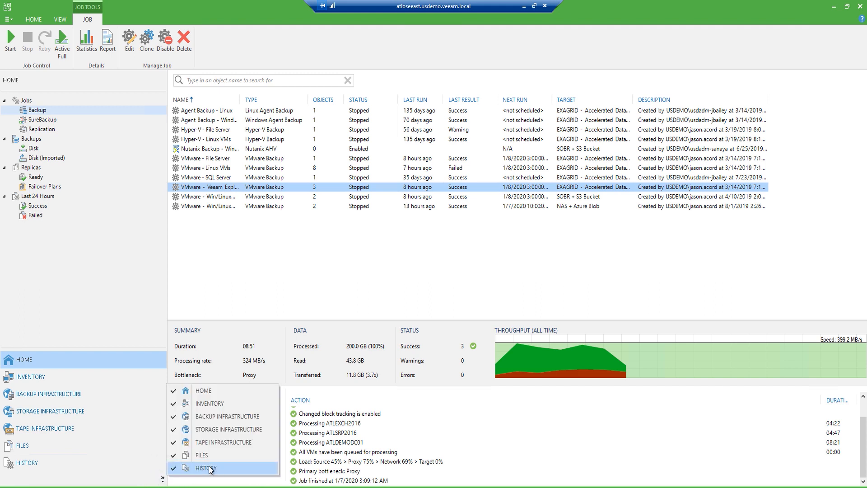
pyautogui.click(205, 468)
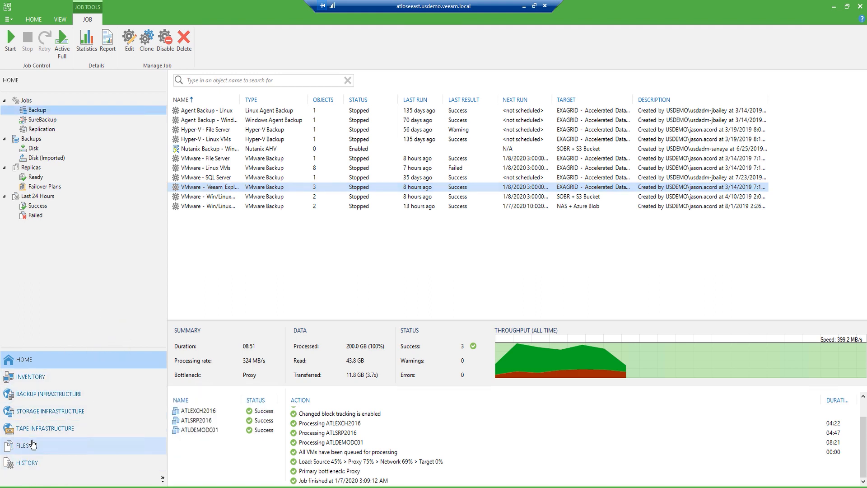
pyautogui.click(26, 462)
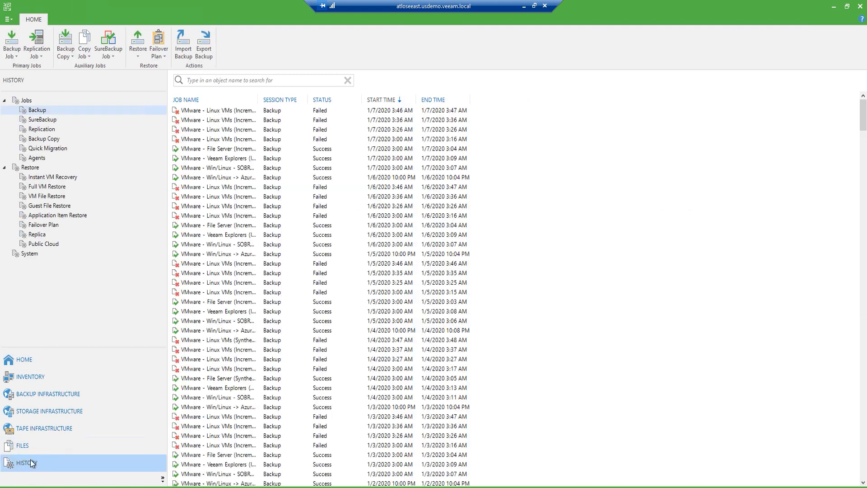
pyautogui.click(37, 109)
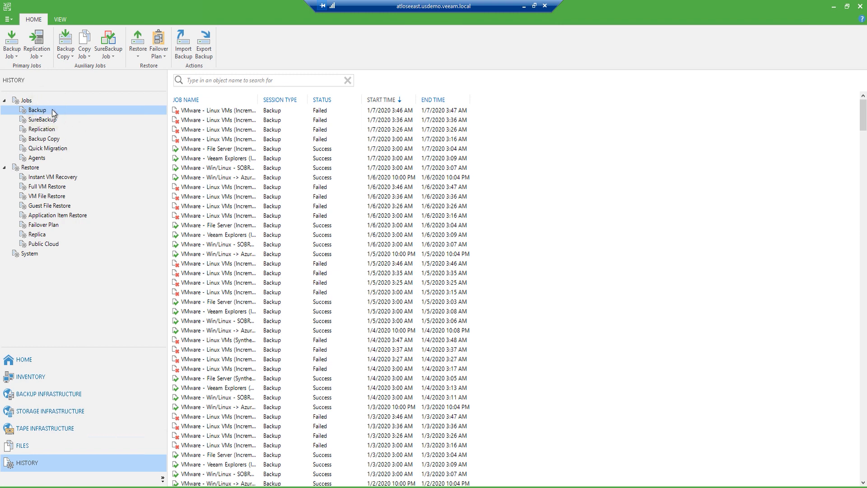
# Step: Open statistics for the successful 'VMware - File Server' incremental session (ATLFILE01 succeeded)
pyautogui.click(216, 148)
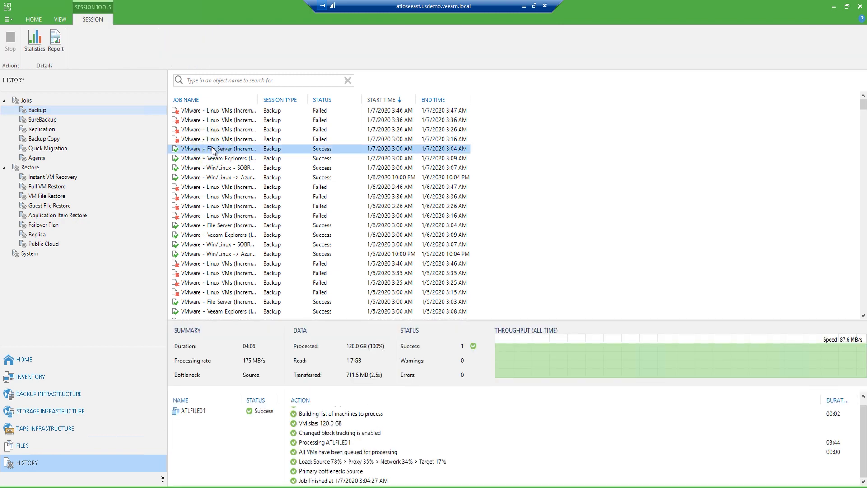
pyautogui.doubleClick(215, 148)
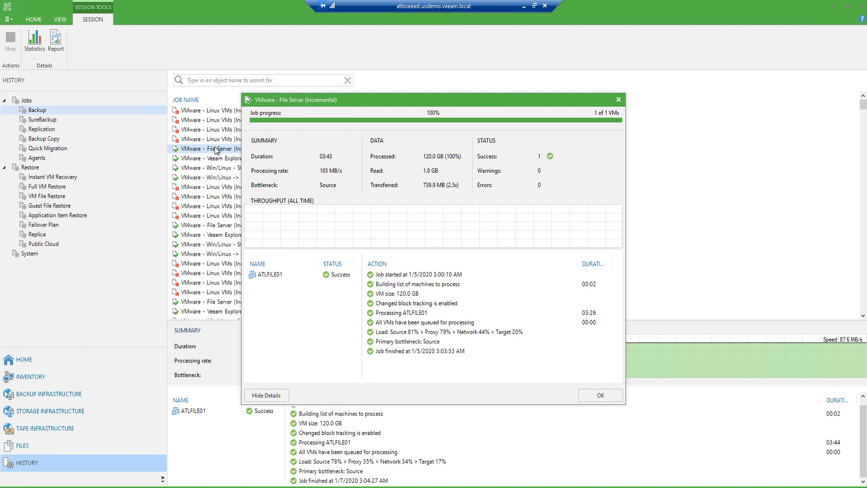
pyautogui.moveTo(418, 279)
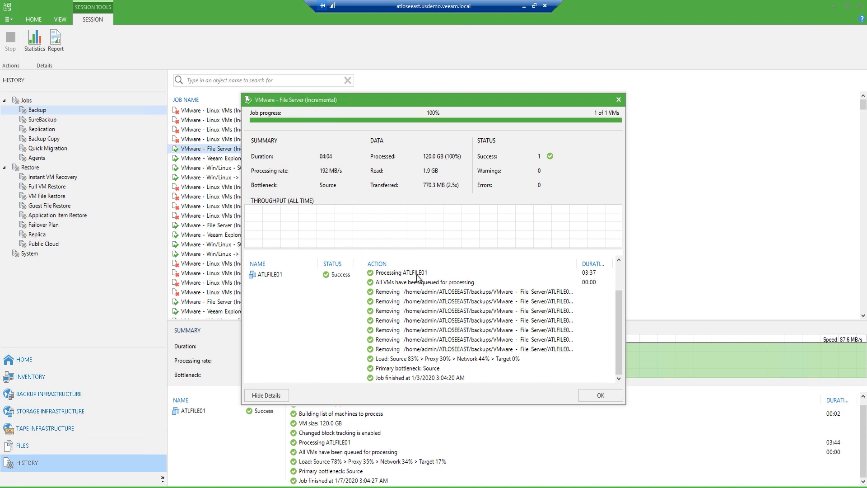
pyautogui.moveTo(618, 126)
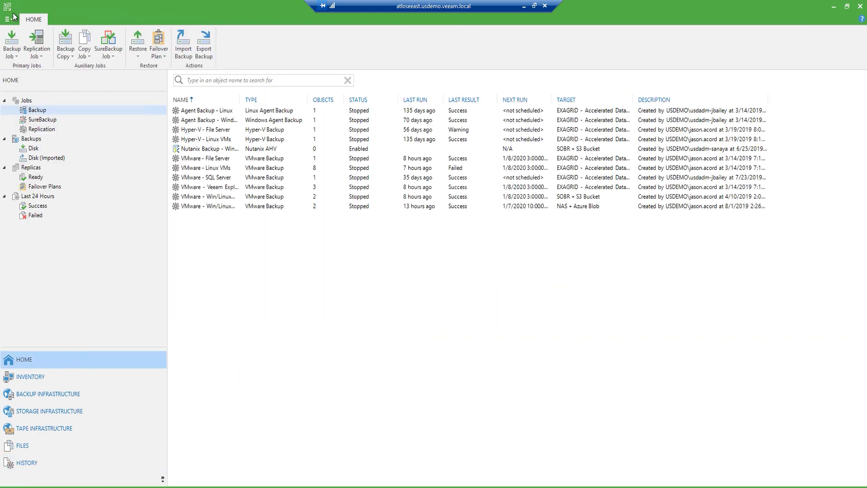
# Step: Review the global Options for e-mail and disk space/update notifications, then cancel without changes
pyautogui.click(8, 19)
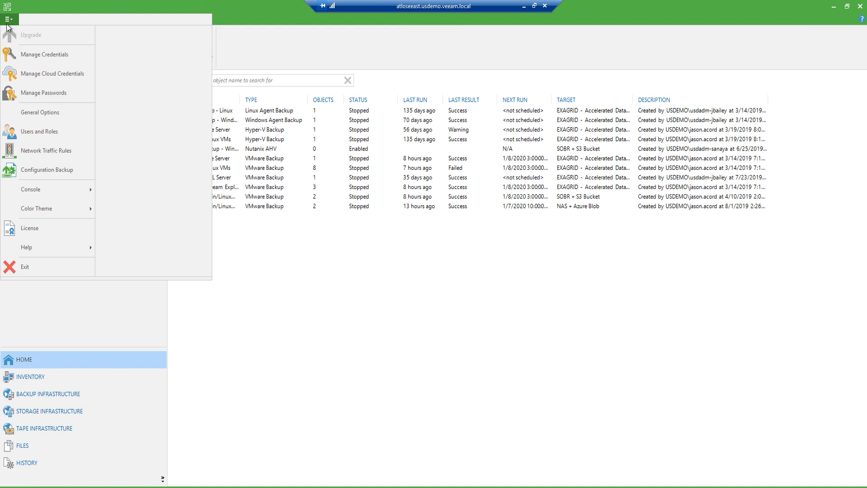
pyautogui.click(39, 112)
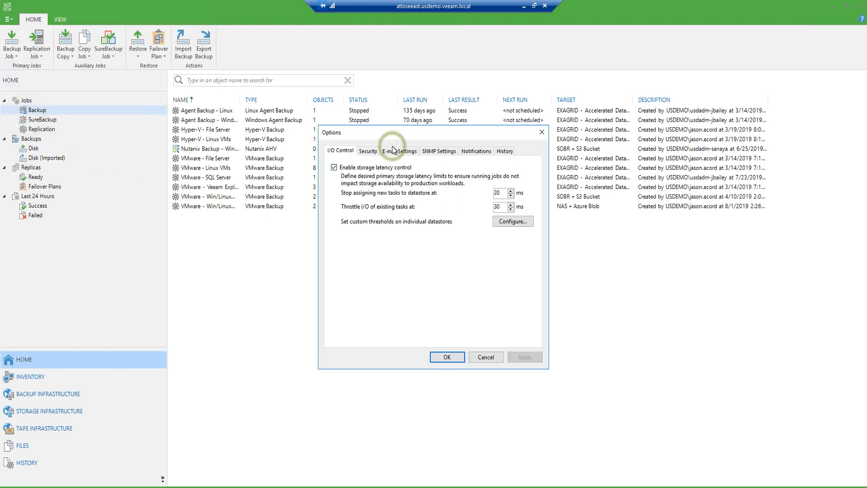
pyautogui.click(400, 150)
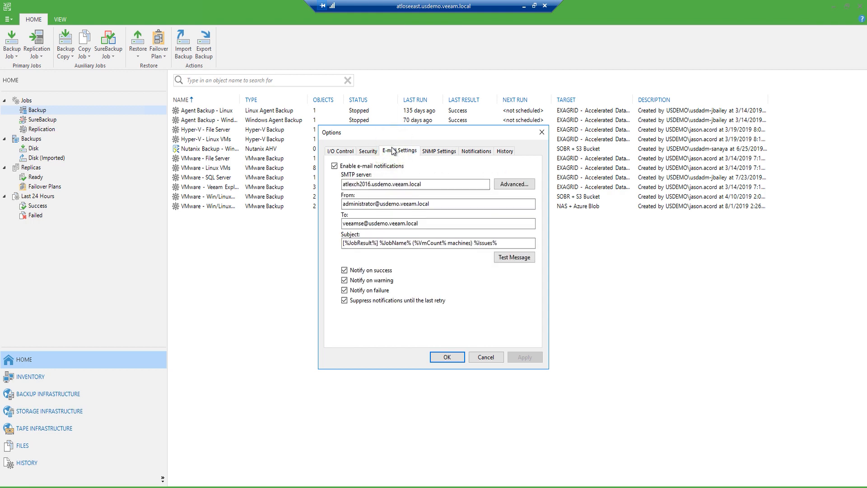
pyautogui.moveTo(398, 152)
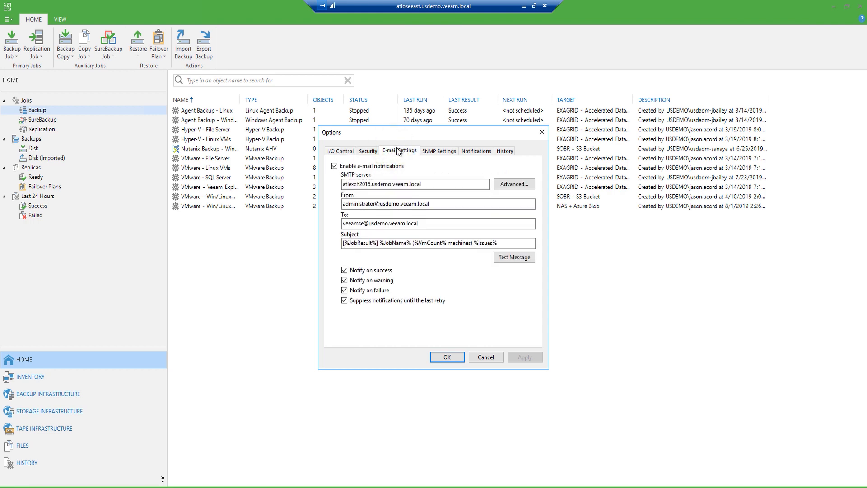
pyautogui.moveTo(475, 151)
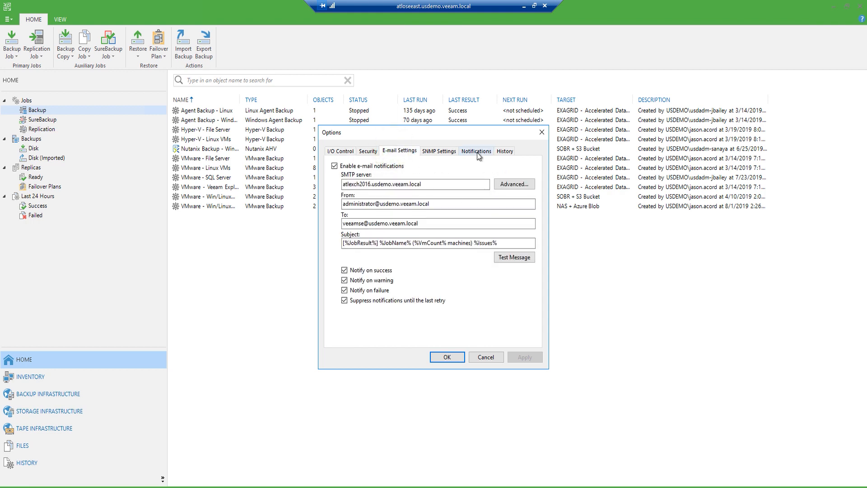
pyautogui.click(476, 151)
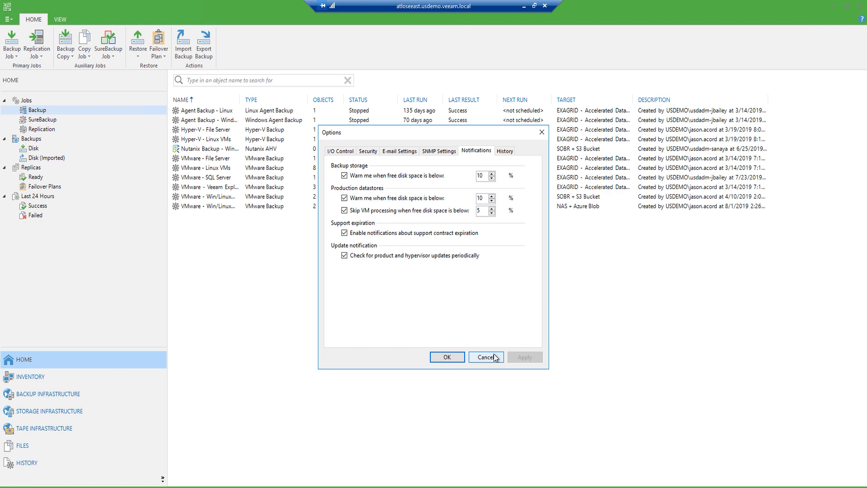
pyautogui.click(486, 356)
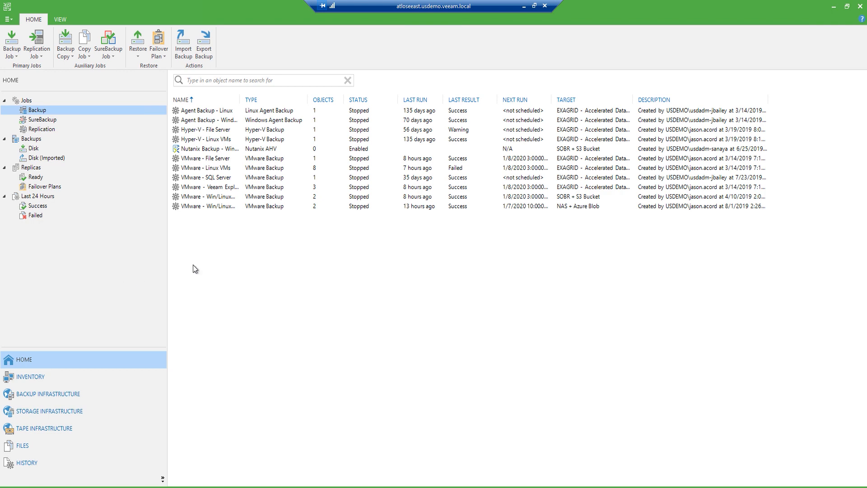
# Step: Generate the session report for 'VMware - Veeam Explorers' from the job's context menu
pyautogui.rightClick(206, 187)
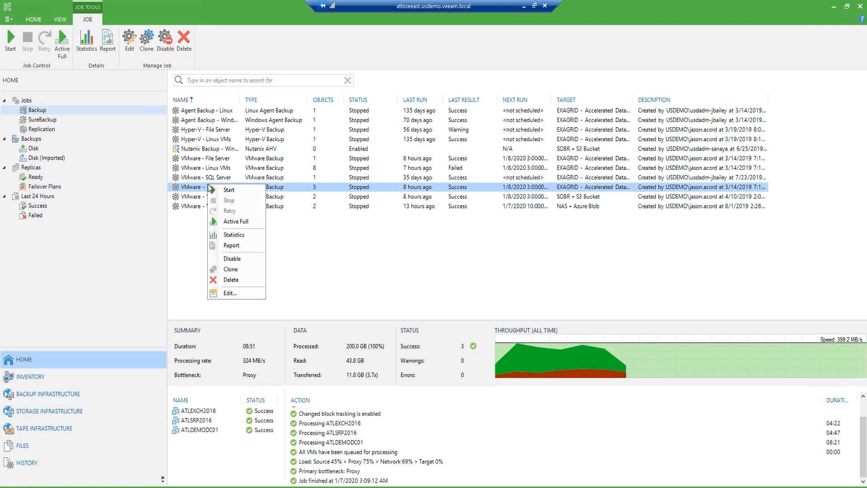
pyautogui.moveTo(231, 245)
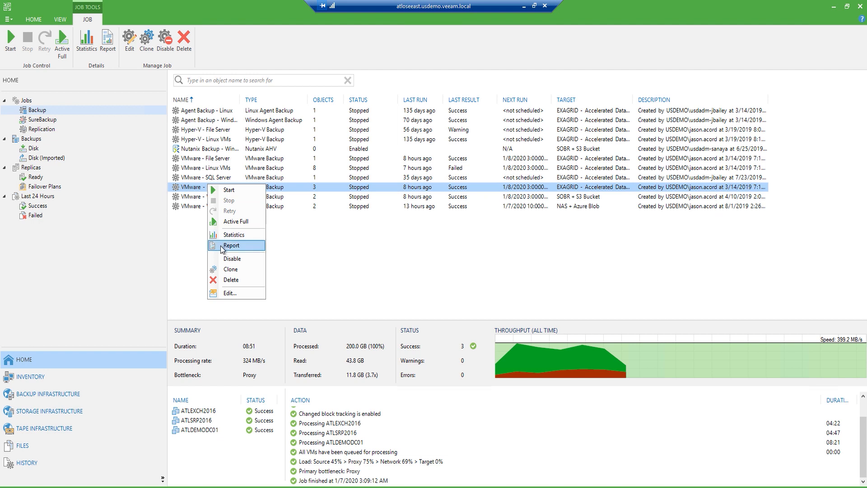
pyautogui.click(231, 246)
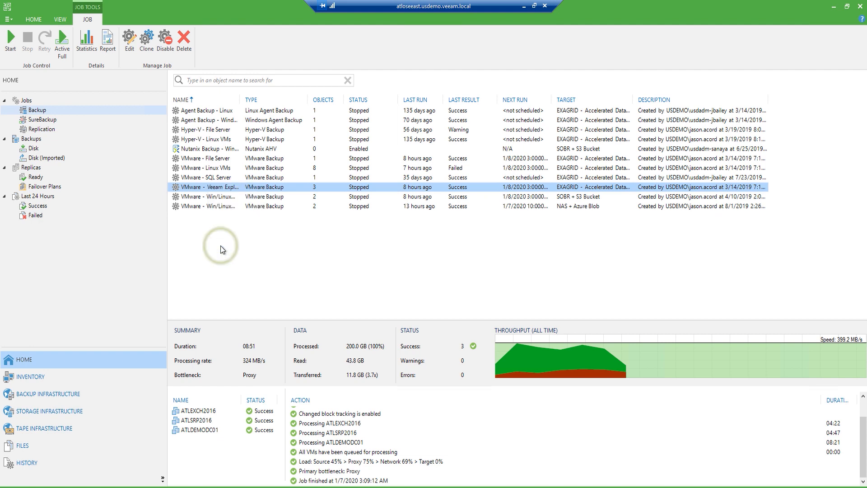
pyautogui.click(107, 41)
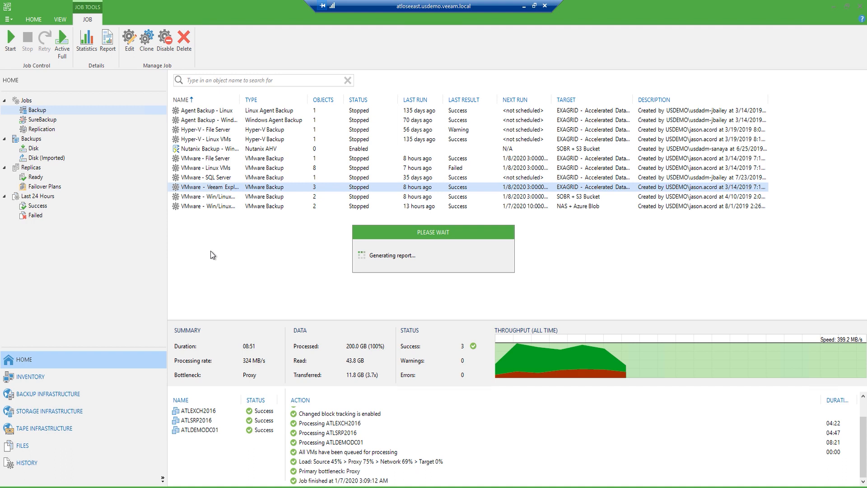
pyautogui.click(107, 41)
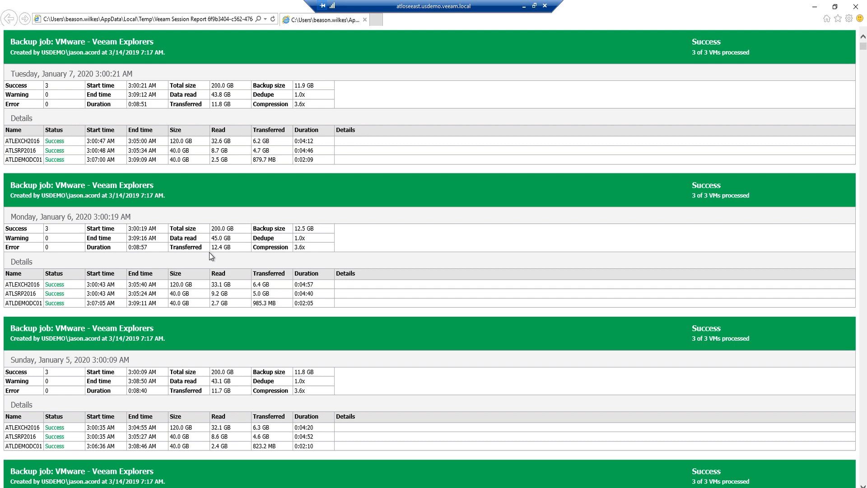
# Step: Scroll down the HTML report to the older December runs with VSS snapshot errors and warning retries
pyautogui.scroll(-3)
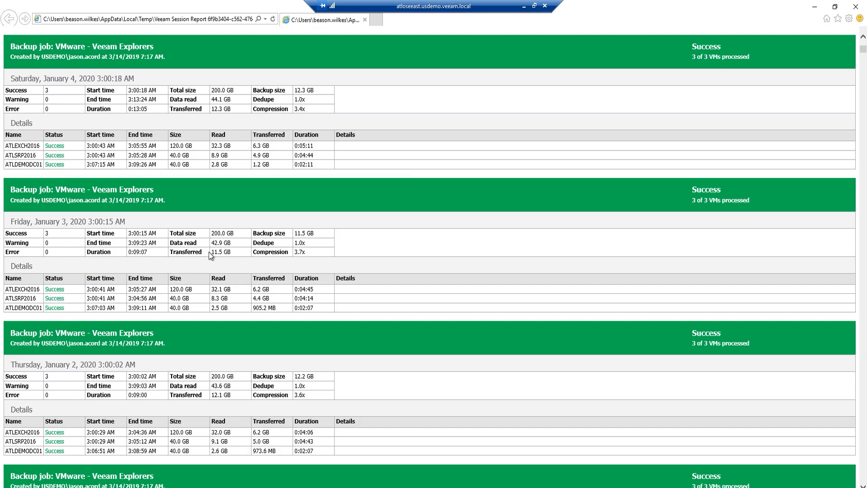
pyautogui.scroll(-3)
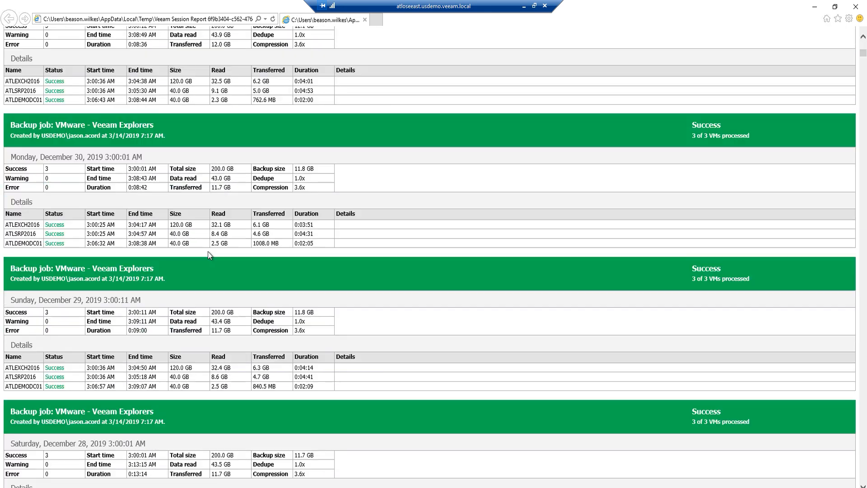
pyautogui.scroll(-3)
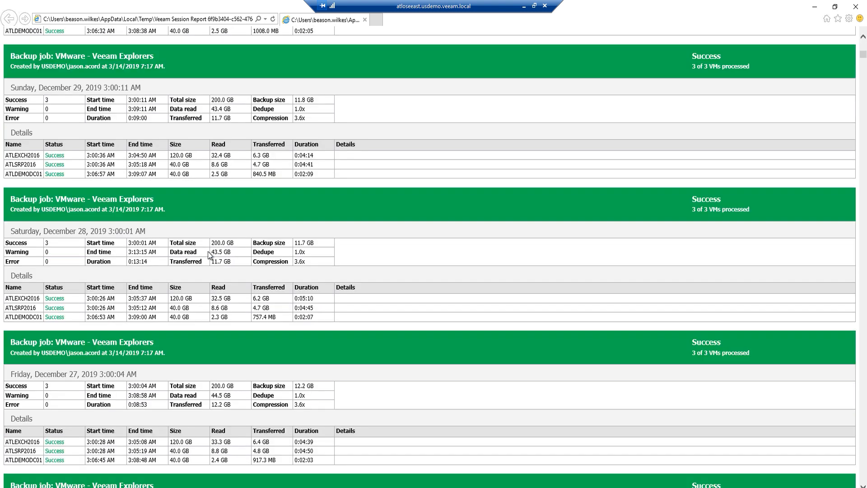
pyautogui.scroll(-3)
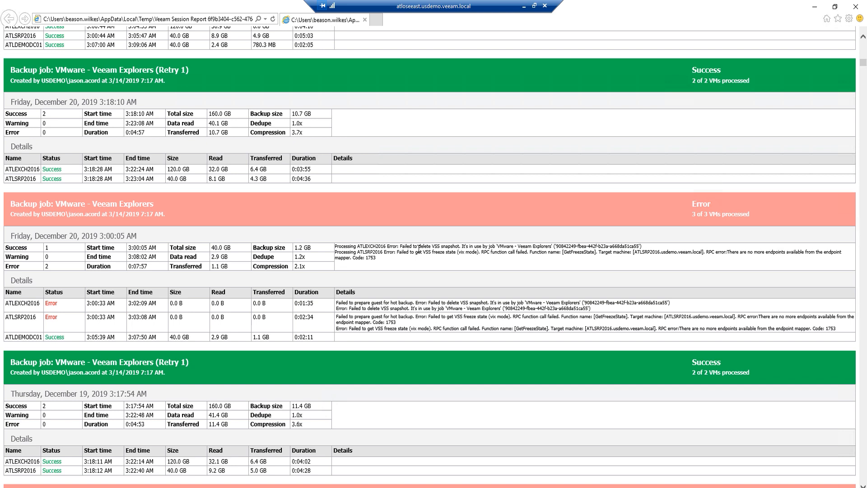
pyautogui.moveTo(456, 244)
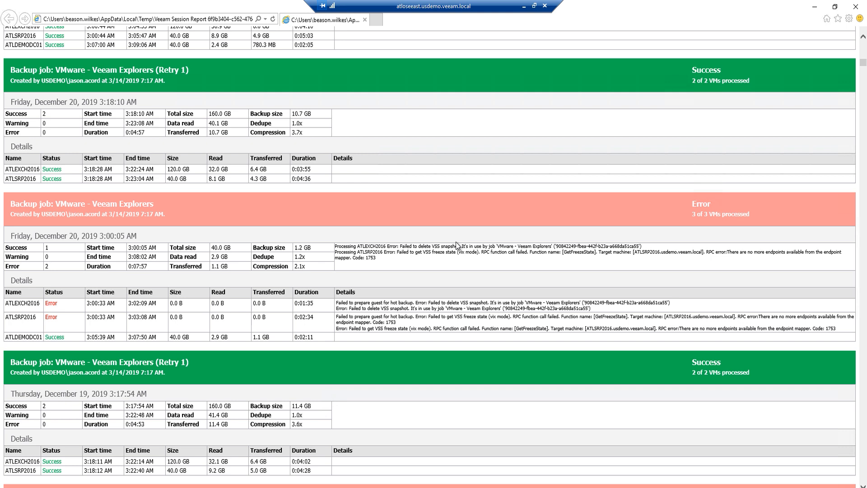
pyautogui.moveTo(456, 246)
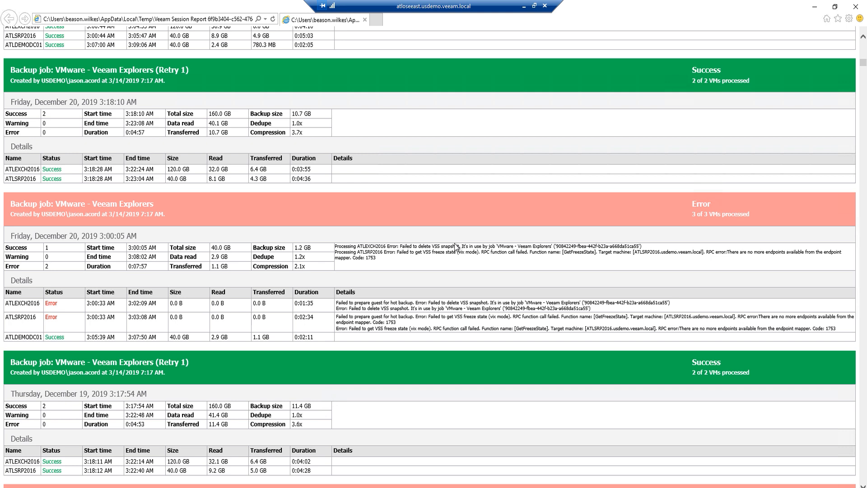
pyautogui.scroll(-3)
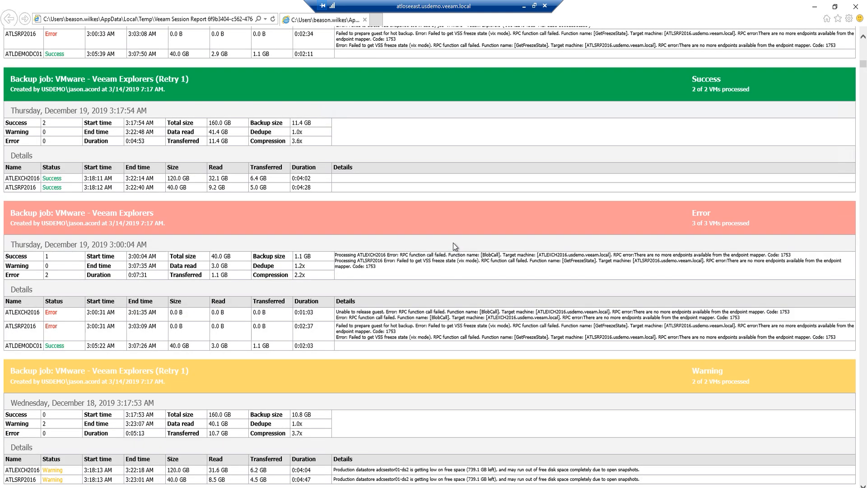
pyautogui.scroll(-3)
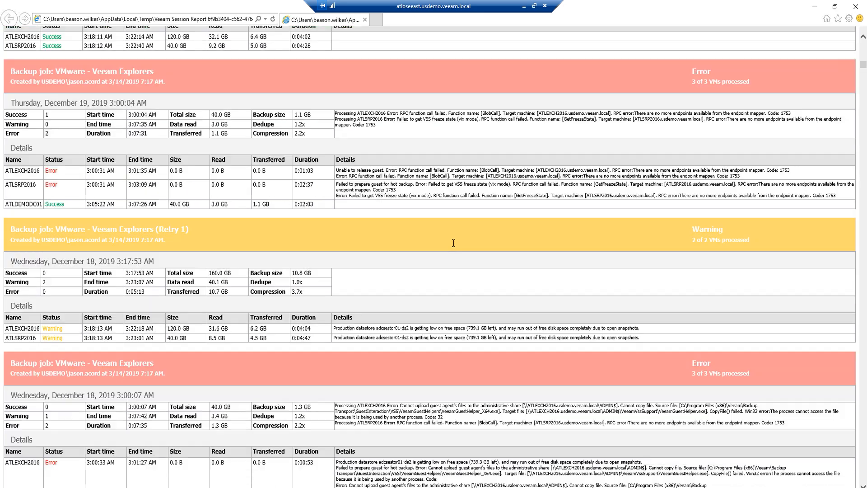
pyautogui.moveTo(332, 334)
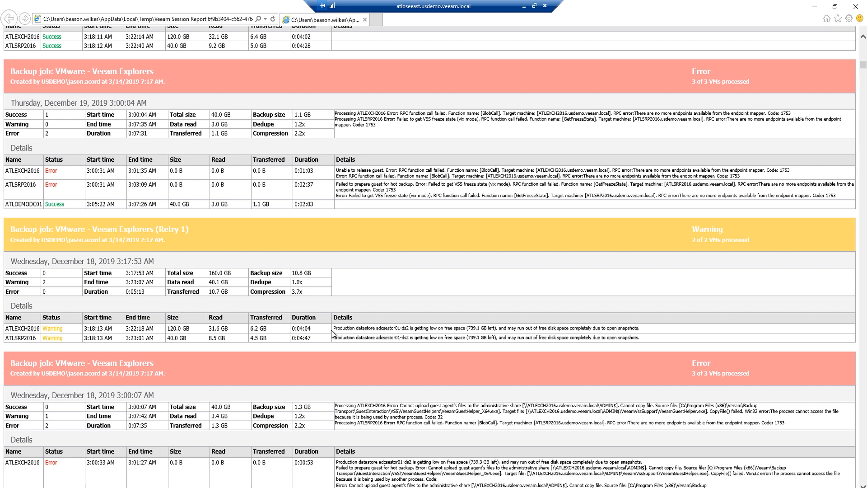
pyautogui.moveTo(641, 292)
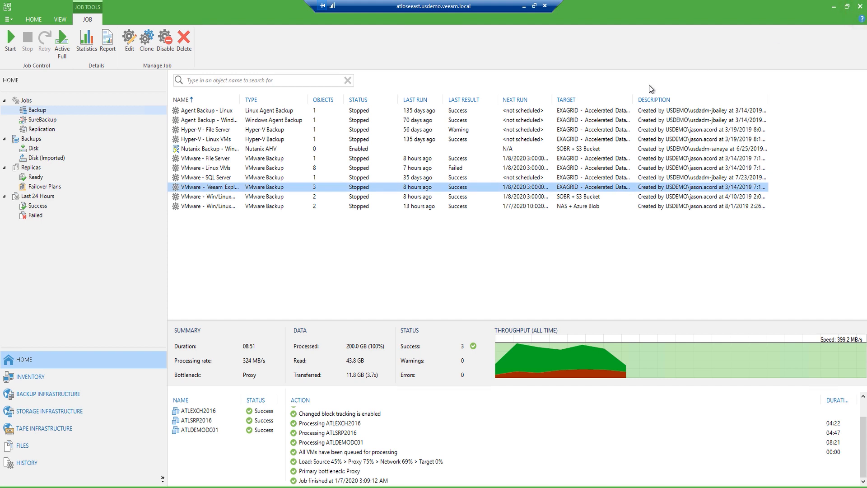
# Step: Edit the job and reach Storage > Advanced > Notifications to view its notification options
pyautogui.rightClick(222, 186)
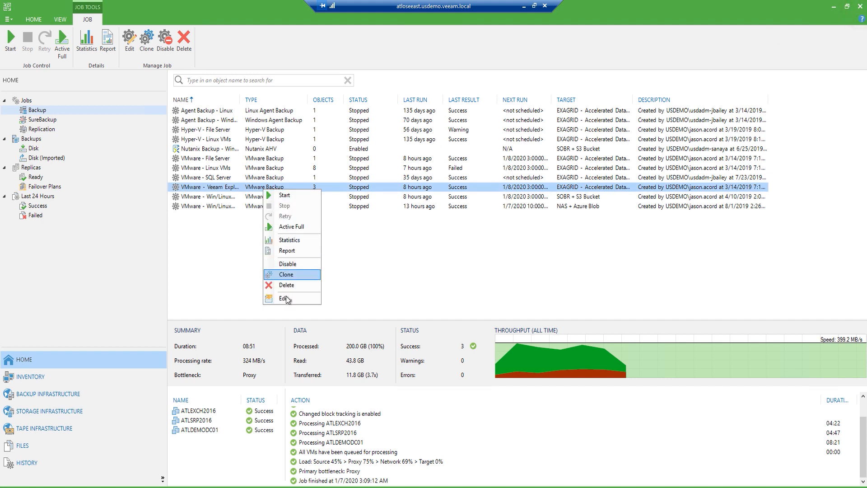
pyautogui.click(286, 299)
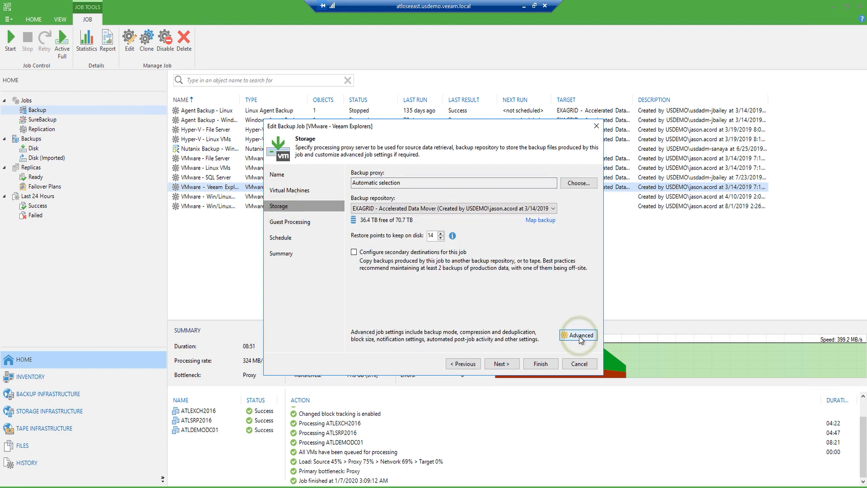
pyautogui.click(577, 334)
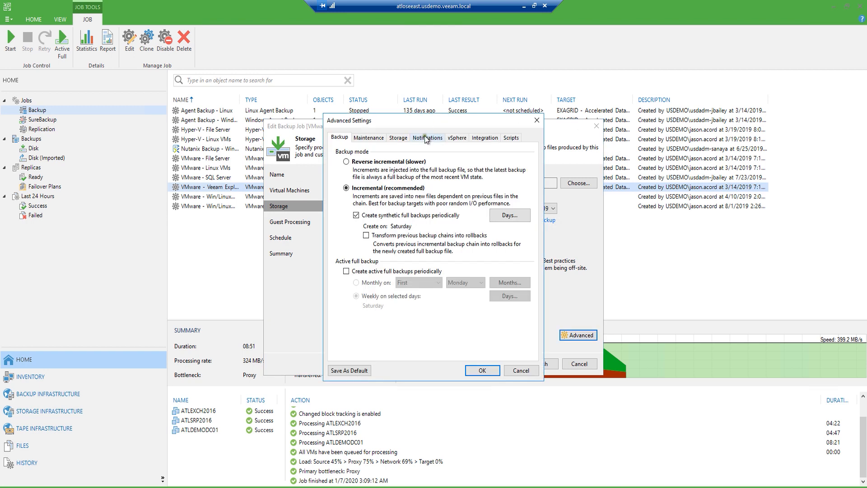
pyautogui.click(427, 137)
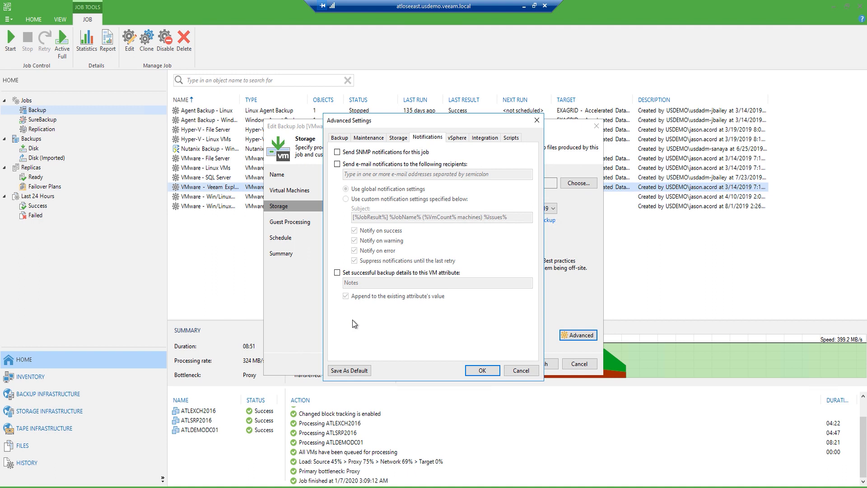
pyautogui.moveTo(356, 324)
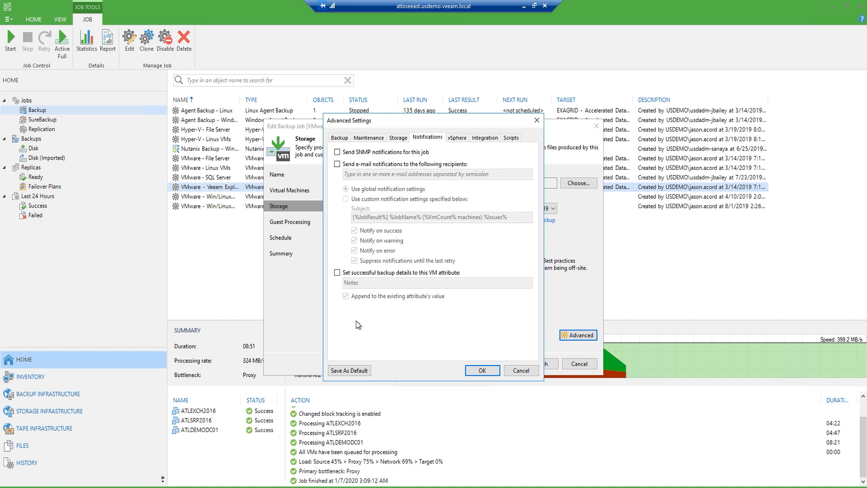